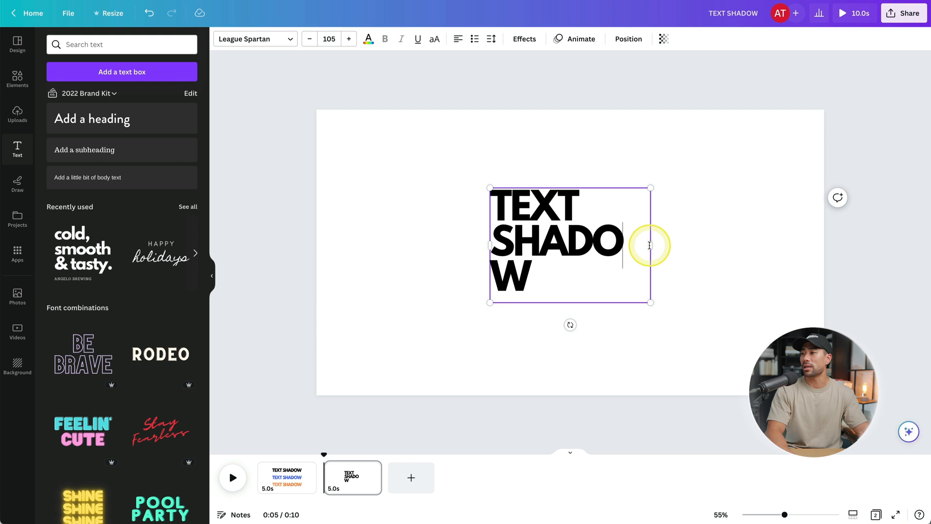
Widen the heading's text box until TEXT SHADOW fits on one line, then select it
{"action": "left_click_drag", "start_coordinate": [650, 244], "coordinate": [769, 246]}
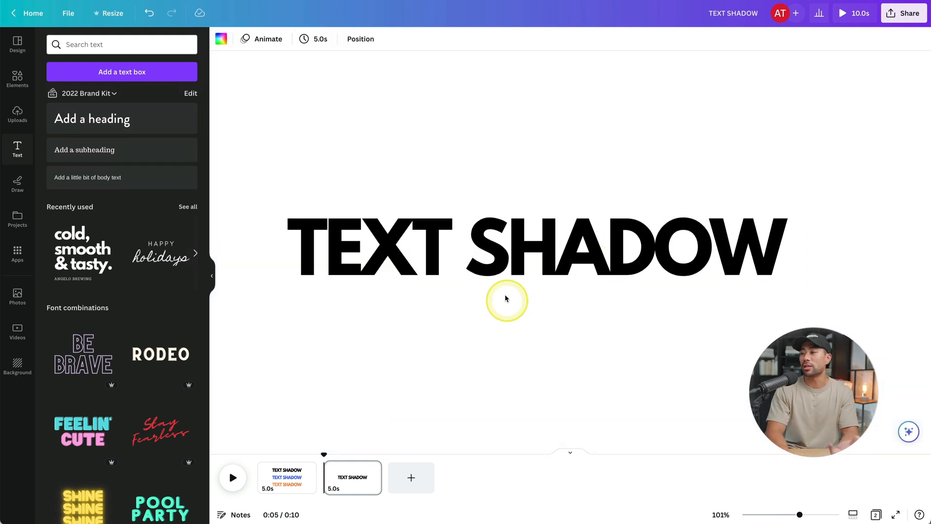
{"action": "left_click", "coordinate": [505, 249]}
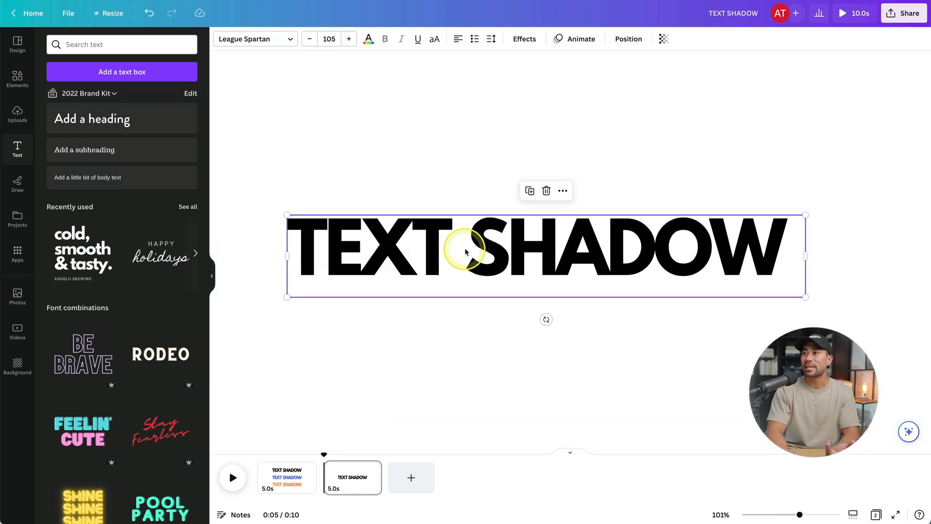
Apply the Shadow style from the Effects panel to the TEXT SHADOW heading
{"action": "left_click", "coordinate": [523, 39]}
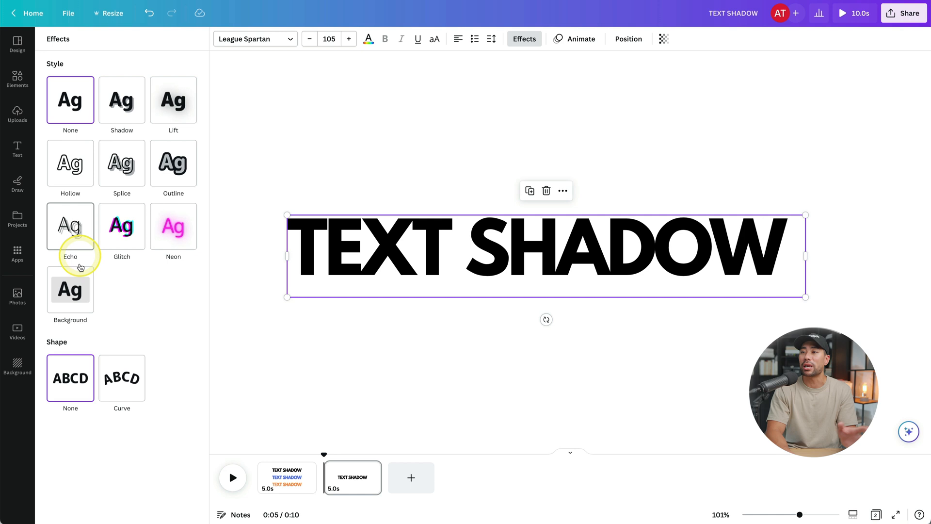
{"action": "mouse_move", "coordinate": [69, 162]}
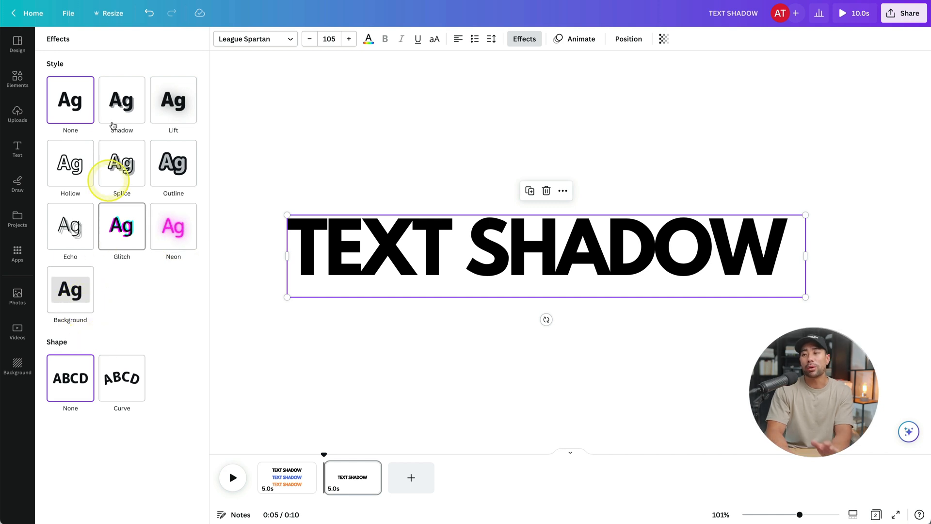
{"action": "left_click", "coordinate": [121, 99]}
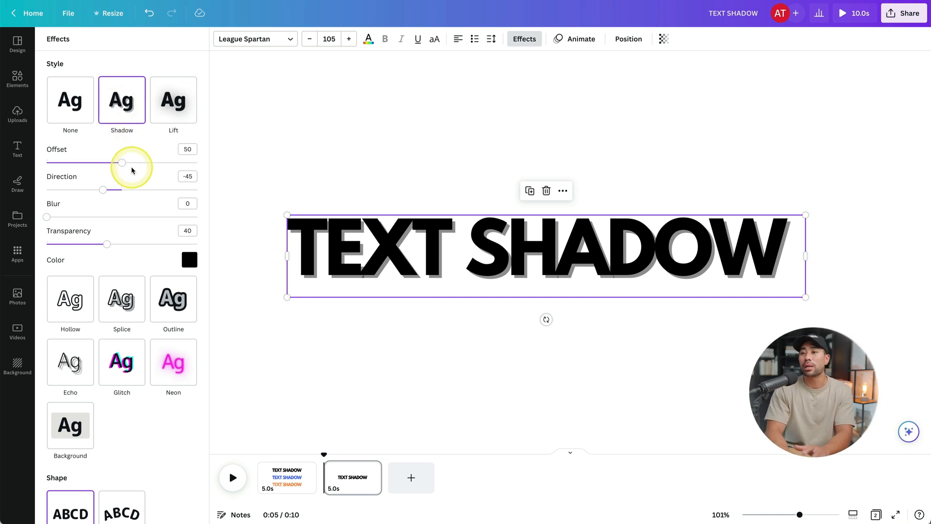
Try shadow offsets from zero to maximum, finally leaving the offset at 47
{"action": "left_click_drag", "start_coordinate": [122, 162], "coordinate": [146, 162]}
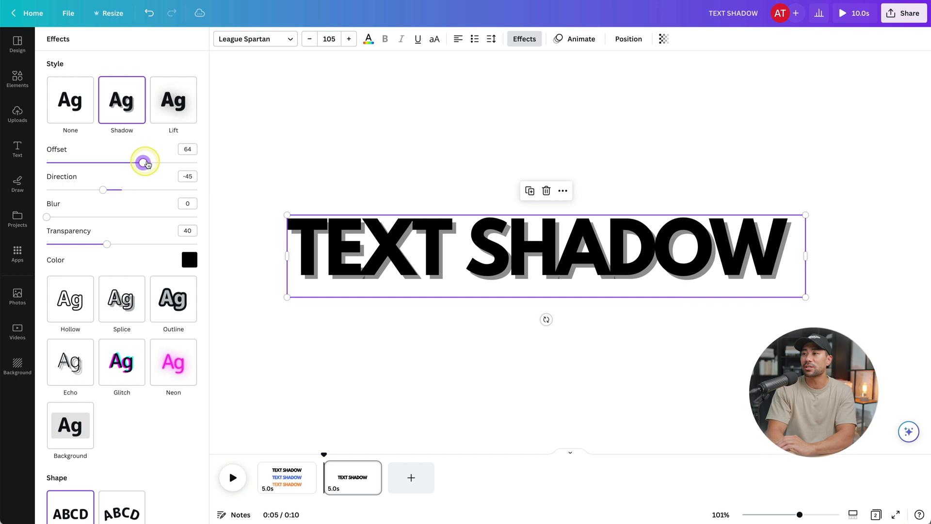
{"action": "left_click_drag", "start_coordinate": [145, 162], "coordinate": [199, 162]}
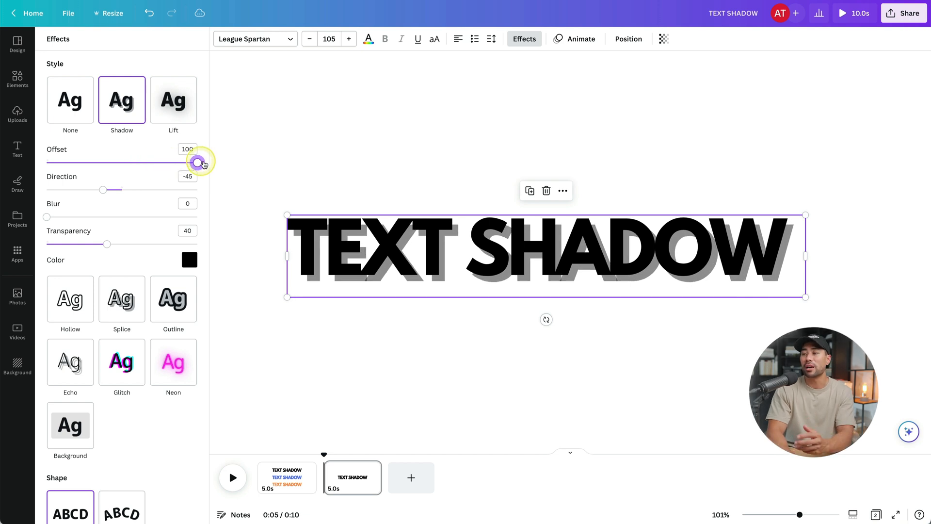
{"action": "left_click_drag", "start_coordinate": [197, 161], "coordinate": [148, 161]}
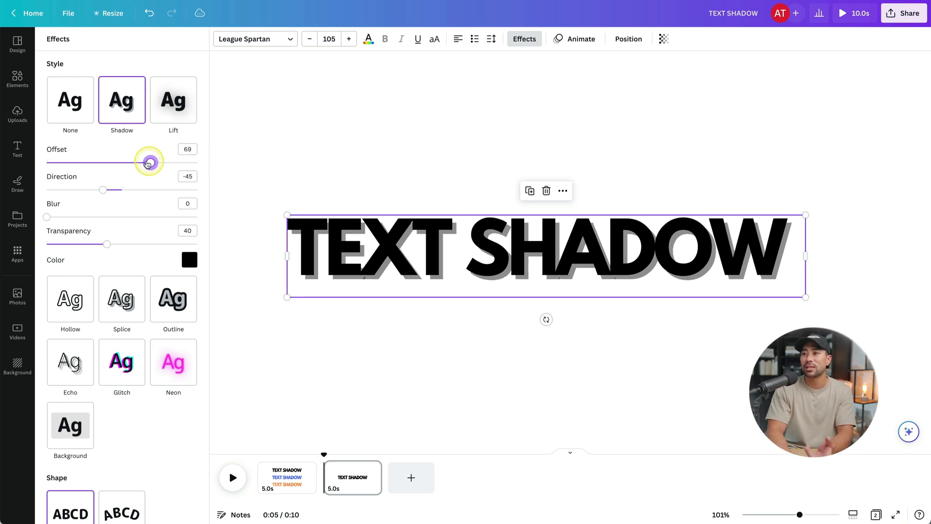
{"action": "left_click_drag", "start_coordinate": [148, 162], "coordinate": [106, 162]}
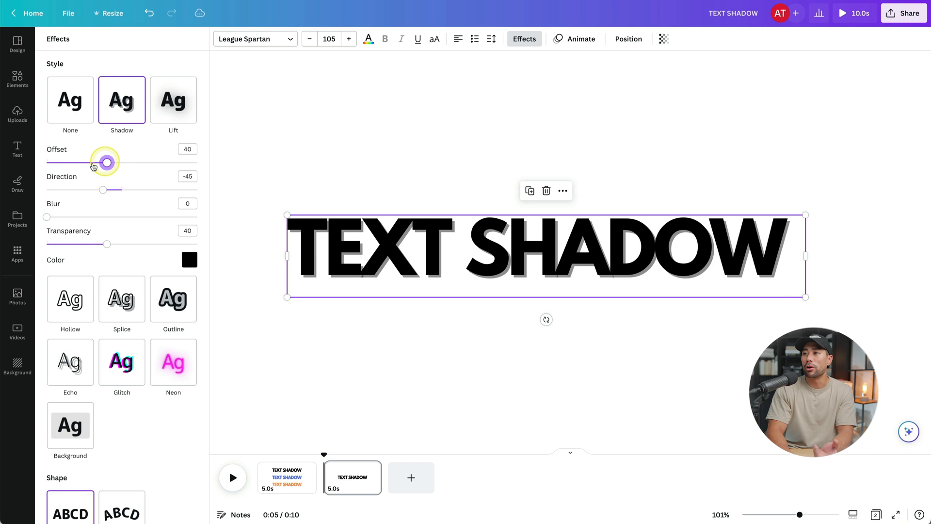
{"action": "left_click_drag", "start_coordinate": [108, 161], "coordinate": [47, 162]}
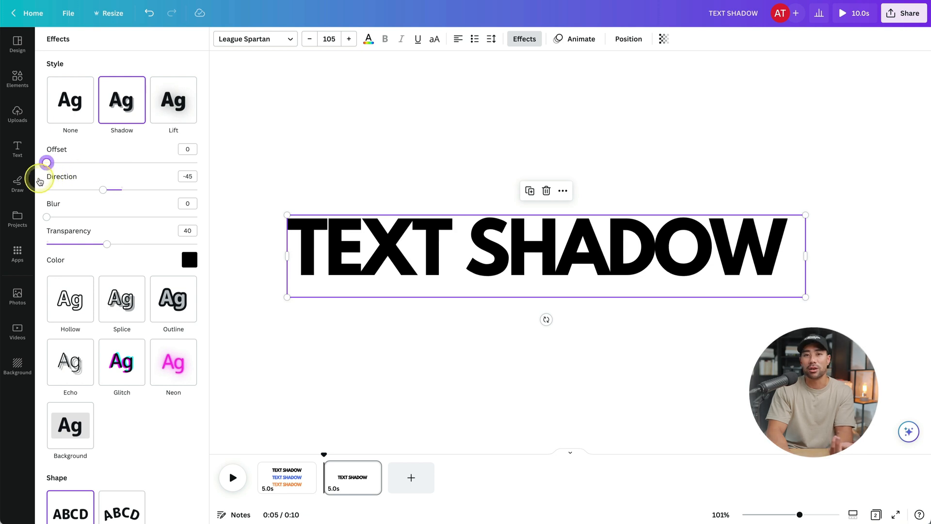
{"action": "left_click_drag", "start_coordinate": [47, 162], "coordinate": [101, 162]}
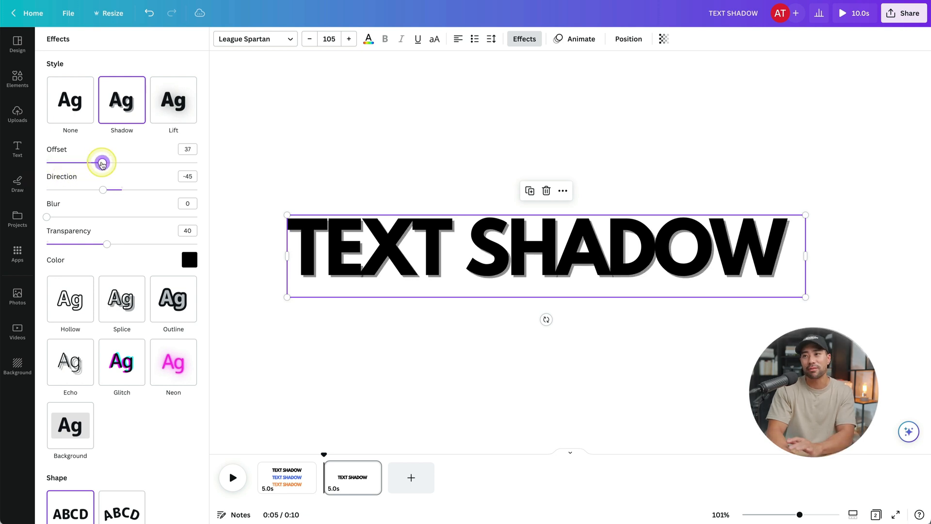
{"action": "left_click_drag", "start_coordinate": [102, 162], "coordinate": [142, 162]}
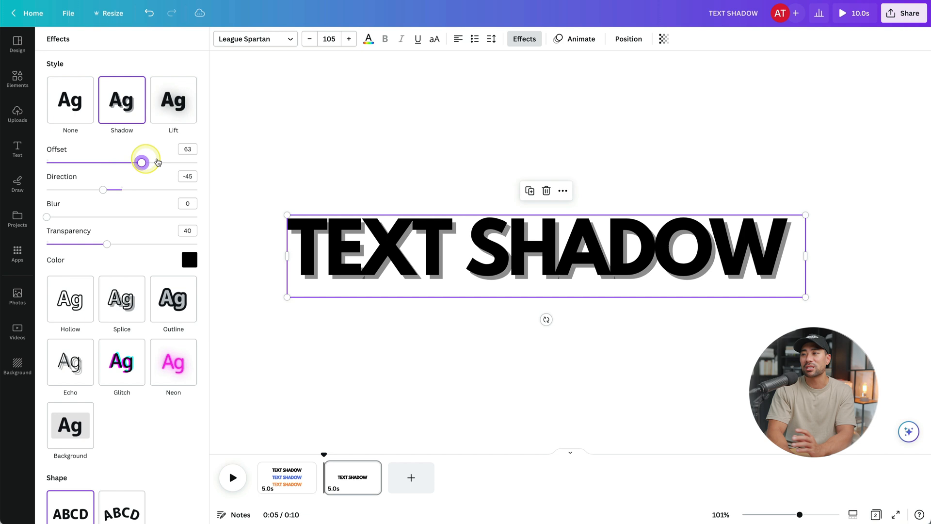
{"action": "left_click_drag", "start_coordinate": [141, 162], "coordinate": [197, 162]}
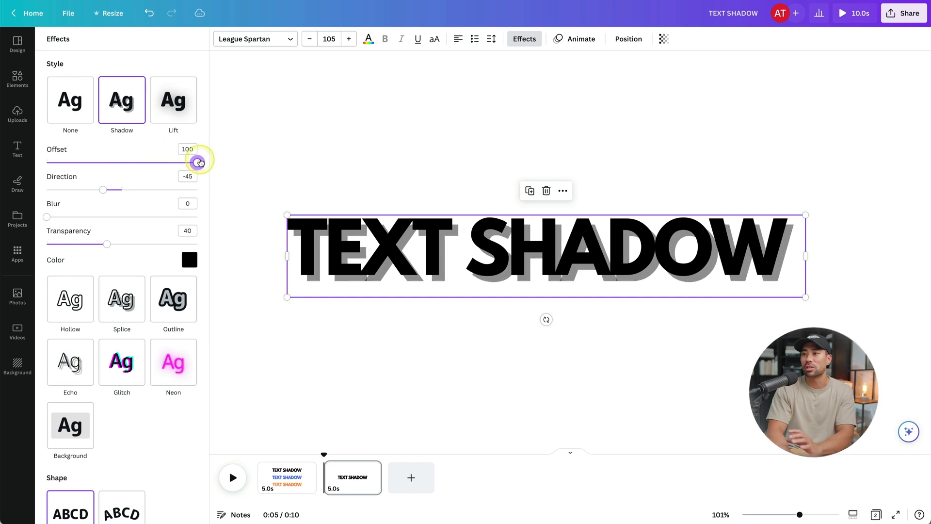
{"action": "left_click_drag", "start_coordinate": [198, 162], "coordinate": [117, 162]}
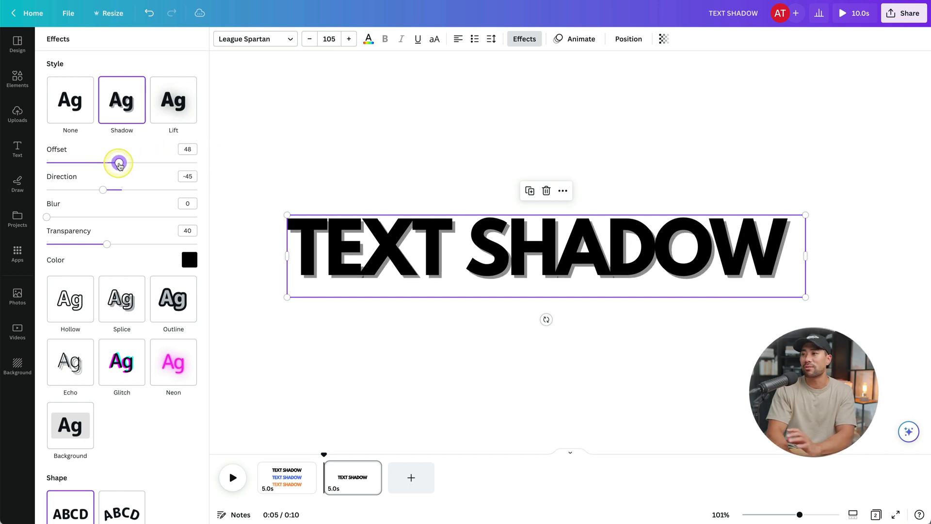
{"action": "left_click_drag", "start_coordinate": [118, 163], "coordinate": [109, 163]}
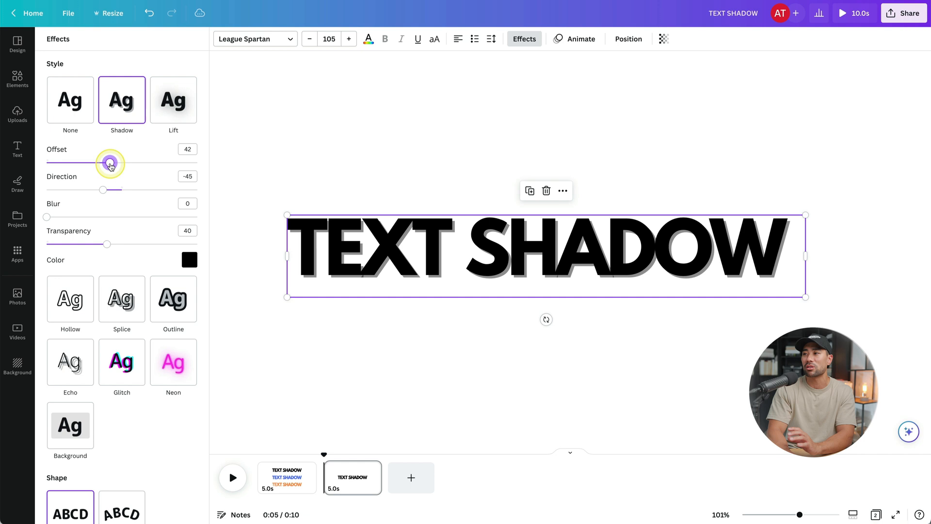
{"action": "left_click_drag", "start_coordinate": [109, 162], "coordinate": [117, 162]}
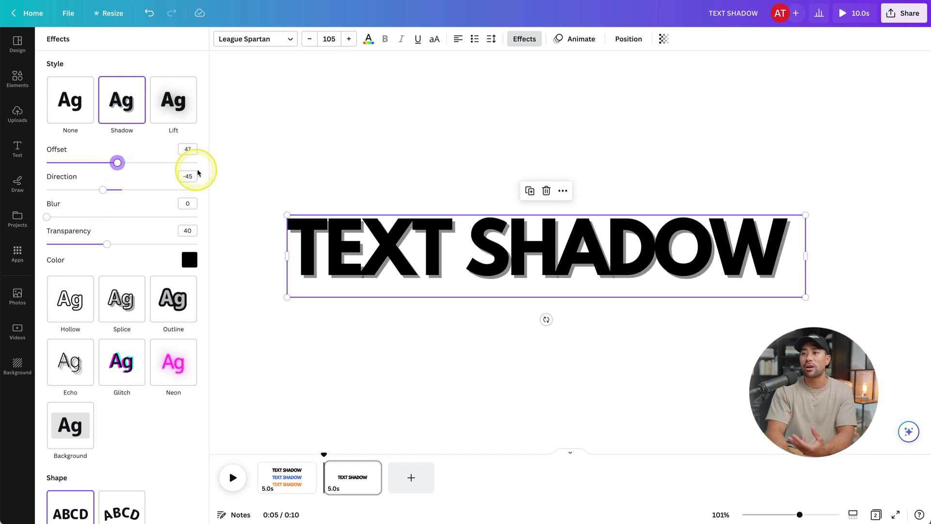
Sweep the shadow direction through angles from -92 to 129, leaving it at -42
{"action": "left_click_drag", "start_coordinate": [103, 189], "coordinate": [110, 189]}
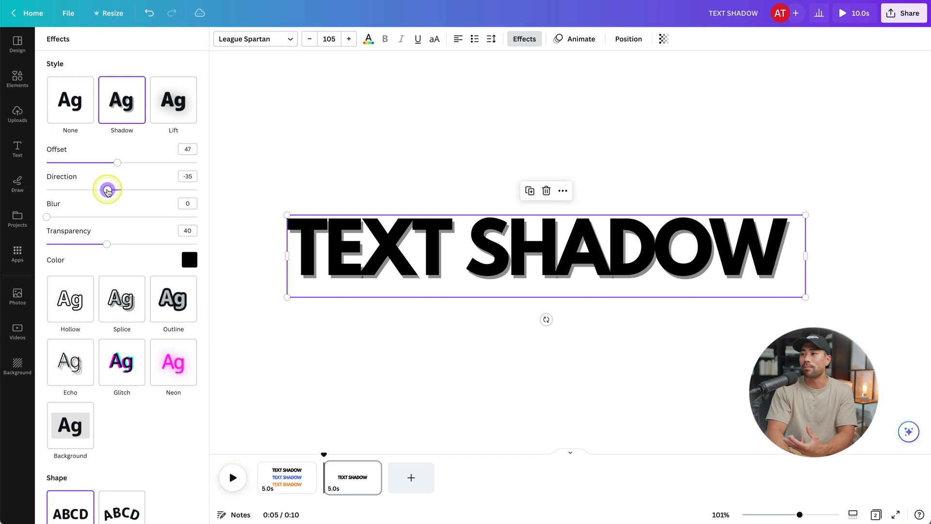
{"action": "left_click_drag", "start_coordinate": [117, 188], "coordinate": [180, 188]}
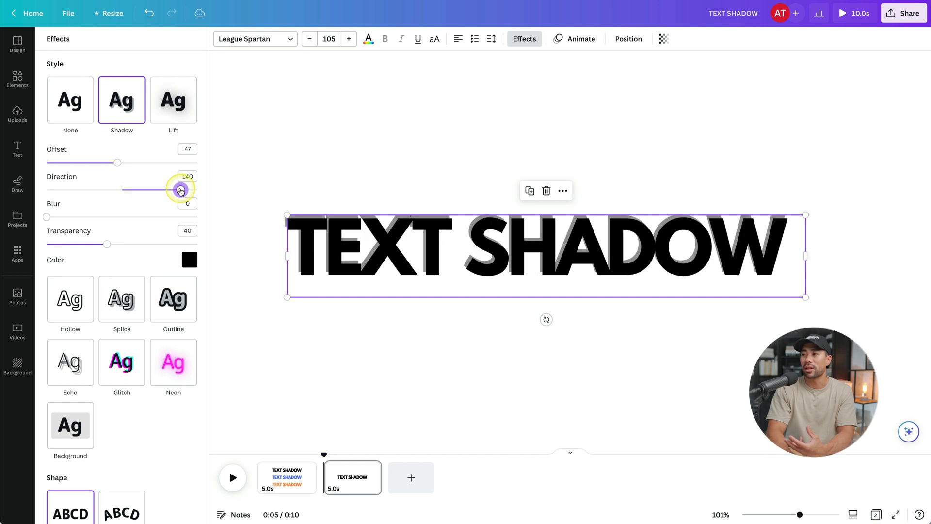
{"action": "left_click_drag", "start_coordinate": [181, 190], "coordinate": [180, 190]}
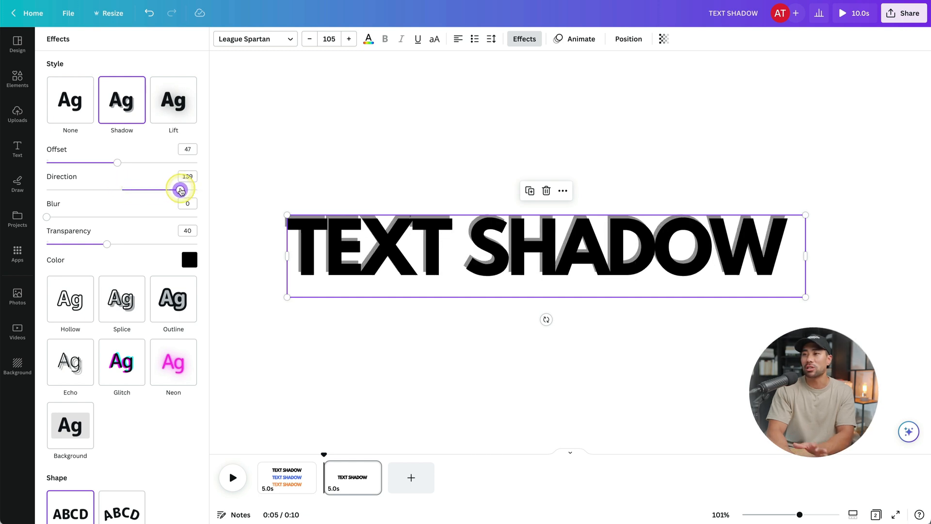
{"action": "left_click_drag", "start_coordinate": [181, 190], "coordinate": [82, 190]}
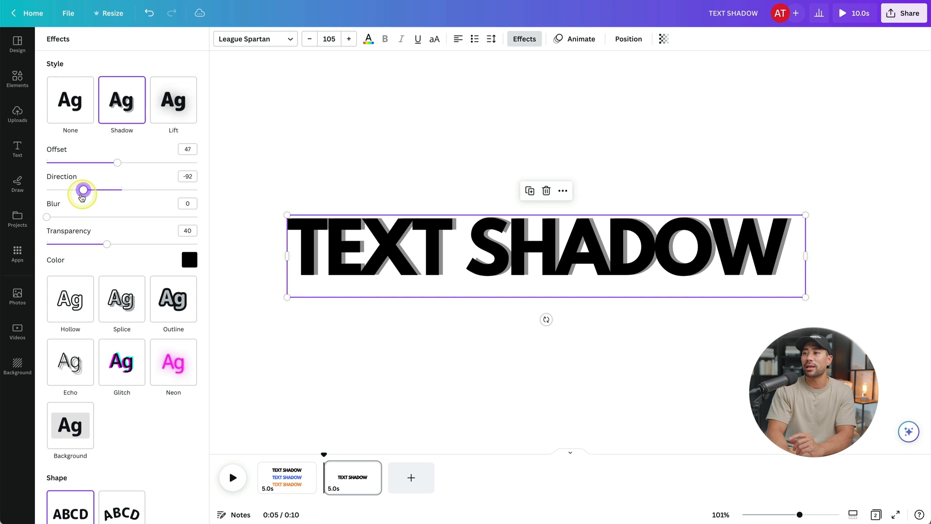
{"action": "left_click_drag", "start_coordinate": [83, 190], "coordinate": [101, 189]}
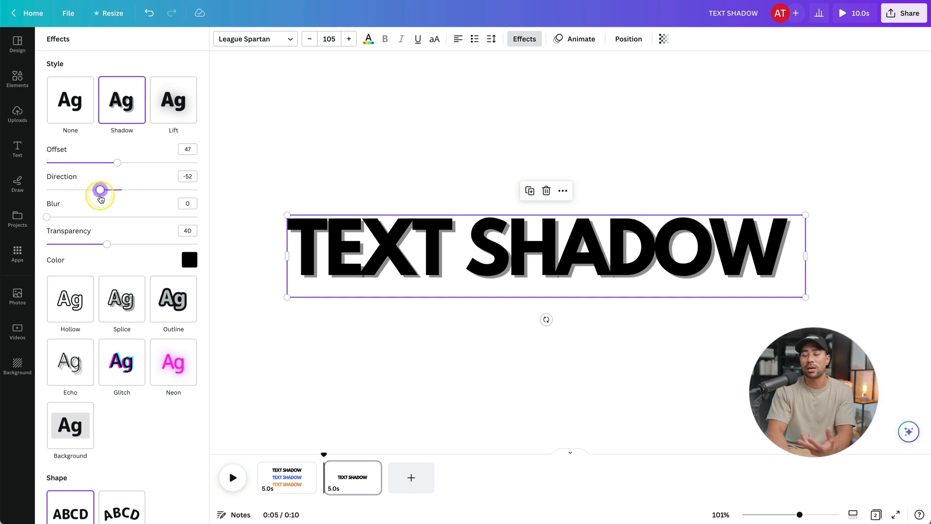
{"action": "left_click_drag", "start_coordinate": [100, 190], "coordinate": [105, 190]}
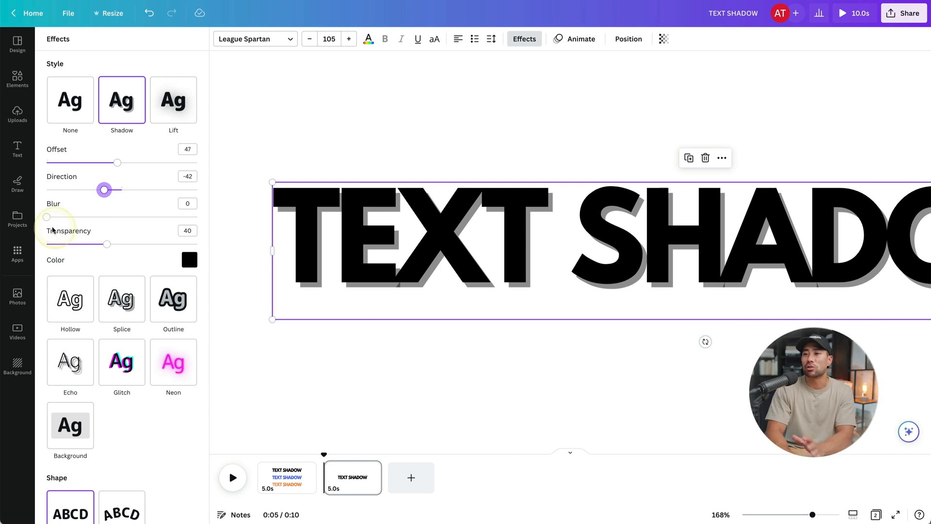
Try shadow blur values 17 and 76 before settling the blur at 39
{"action": "left_click_drag", "start_coordinate": [48, 216], "coordinate": [71, 217]}
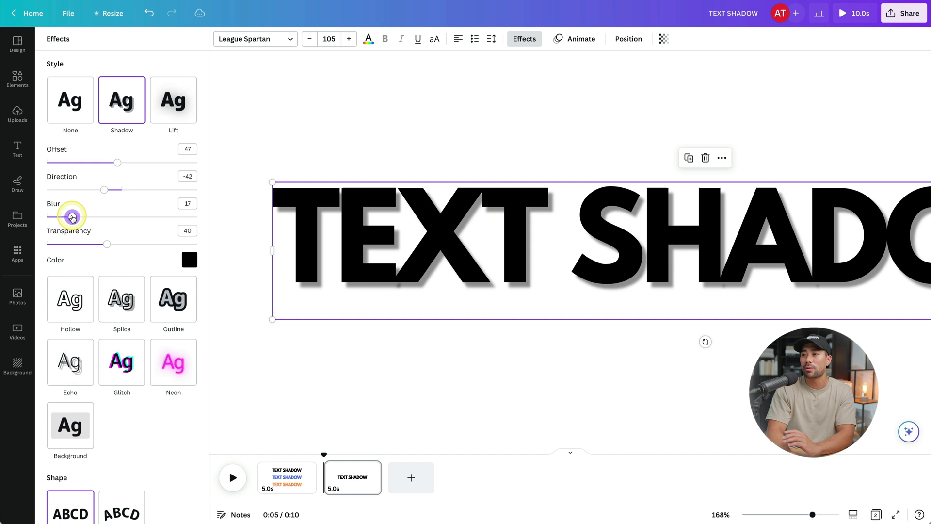
{"action": "left_click_drag", "start_coordinate": [72, 216], "coordinate": [163, 217]}
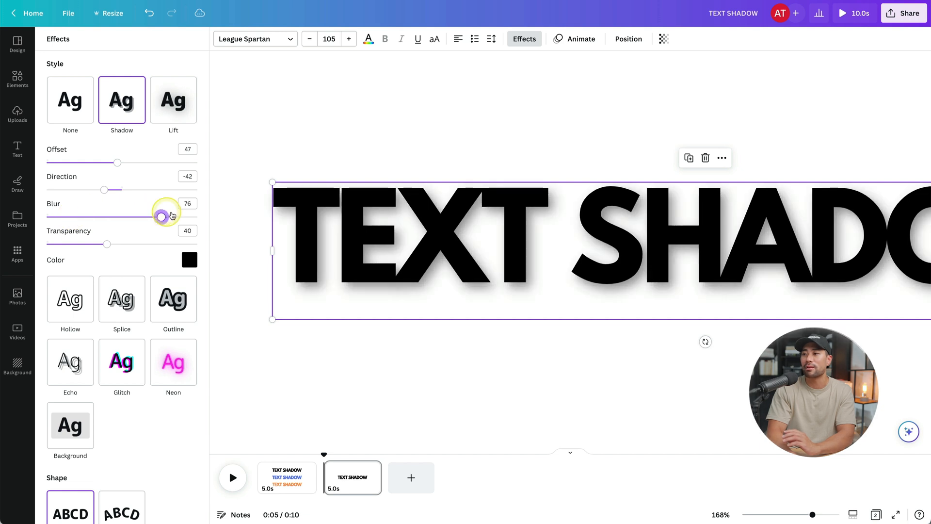
{"action": "left_click_drag", "start_coordinate": [166, 217], "coordinate": [91, 216]}
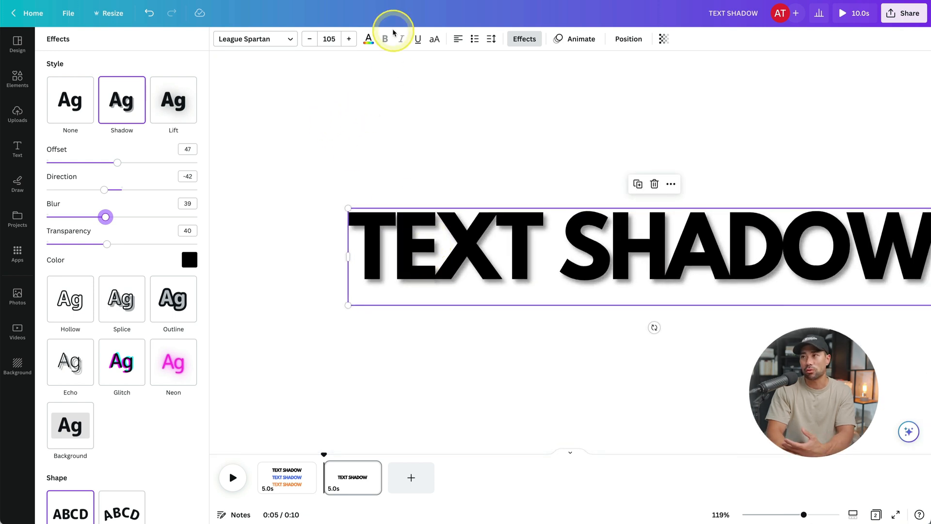
Color the heading letters with the blue Interior Colors swatch and return to Effects
{"action": "left_click", "coordinate": [368, 39]}
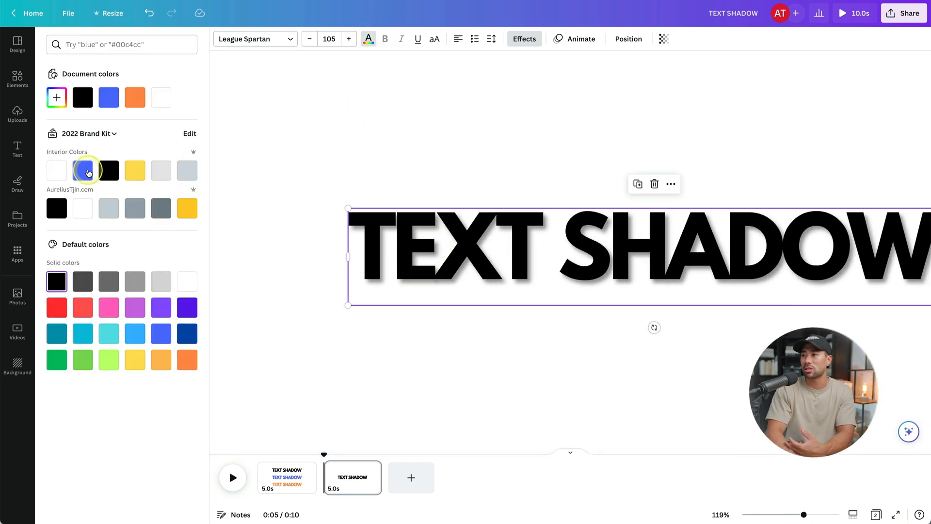
{"action": "left_click", "coordinate": [108, 170]}
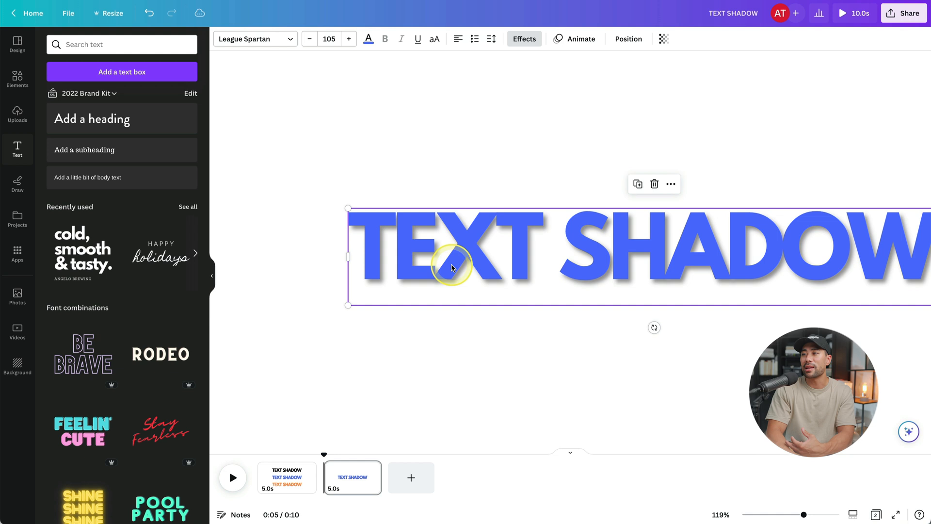
{"action": "left_click", "coordinate": [523, 39]}
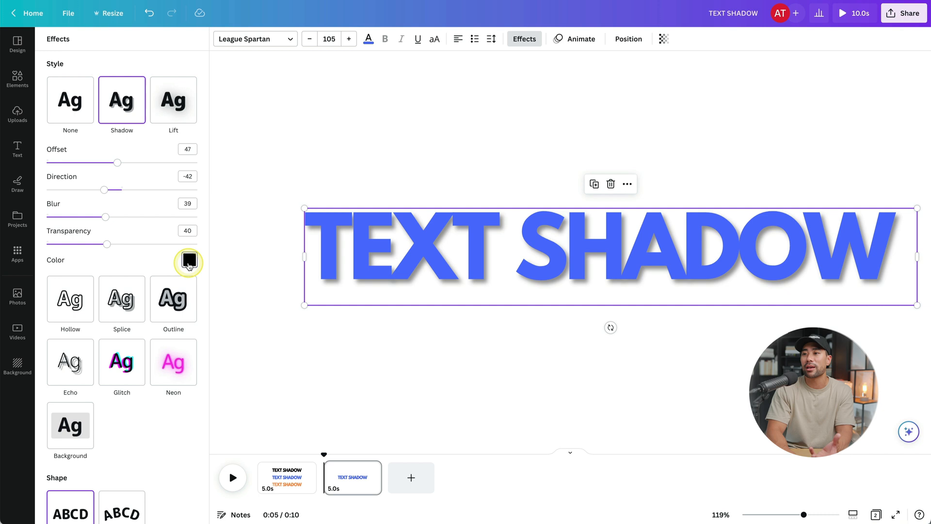
Set the shadow color to the blue document color and close the color picker
{"action": "left_click", "coordinate": [189, 259]}
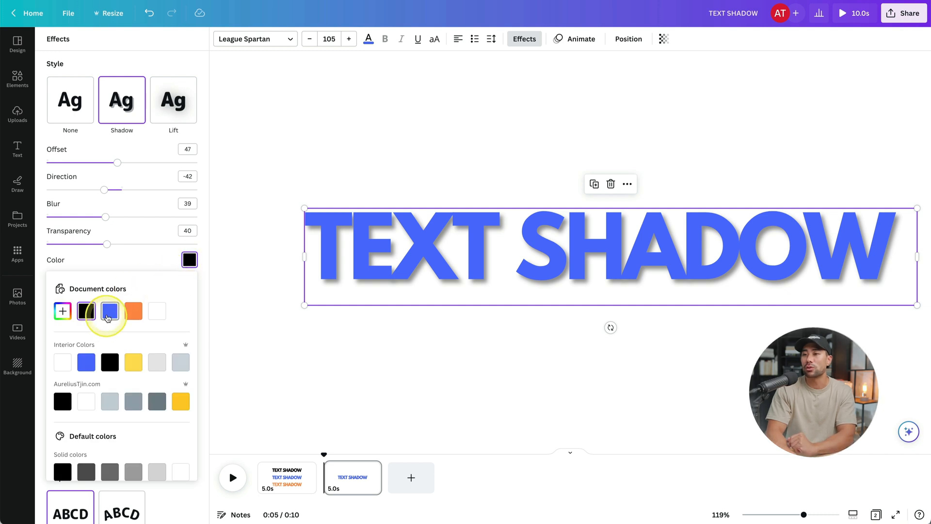
{"action": "left_click", "coordinate": [109, 311]}
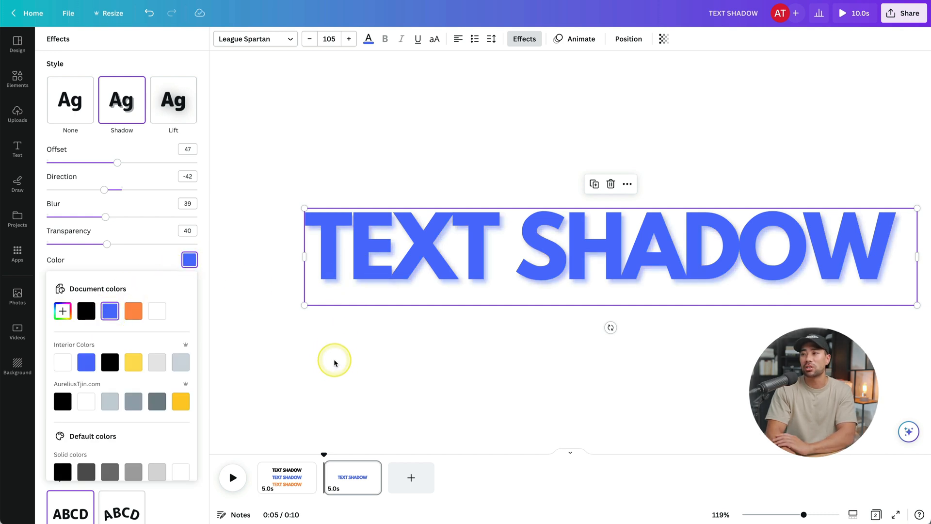
{"action": "left_click", "coordinate": [188, 259]}
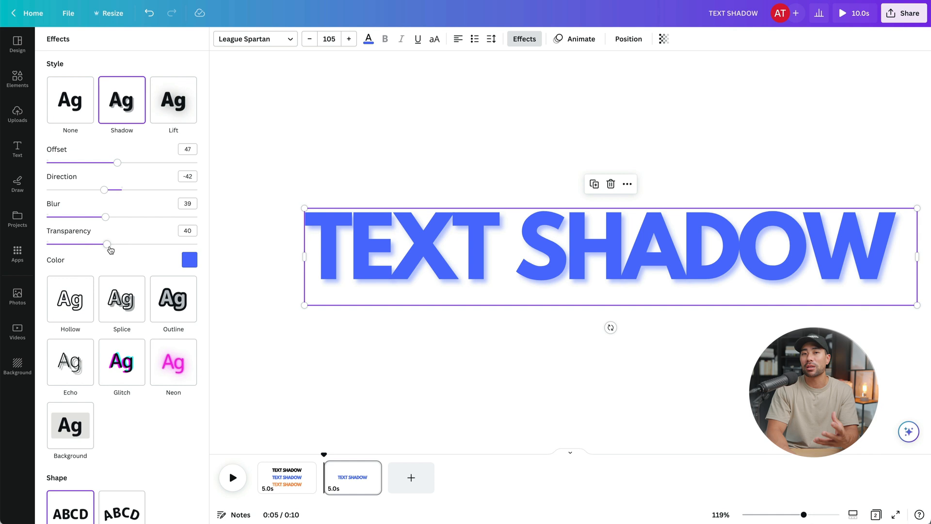
Test shadow transparency from 0 to 100, leave it at 52, and deselect to preview
{"action": "left_click_drag", "start_coordinate": [105, 244], "coordinate": [130, 244]}
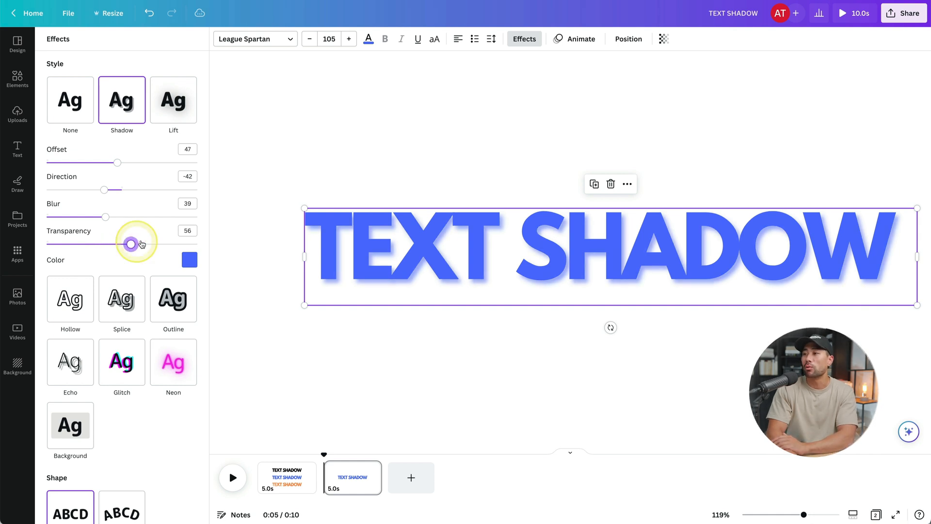
{"action": "left_click_drag", "start_coordinate": [130, 244], "coordinate": [88, 243]}
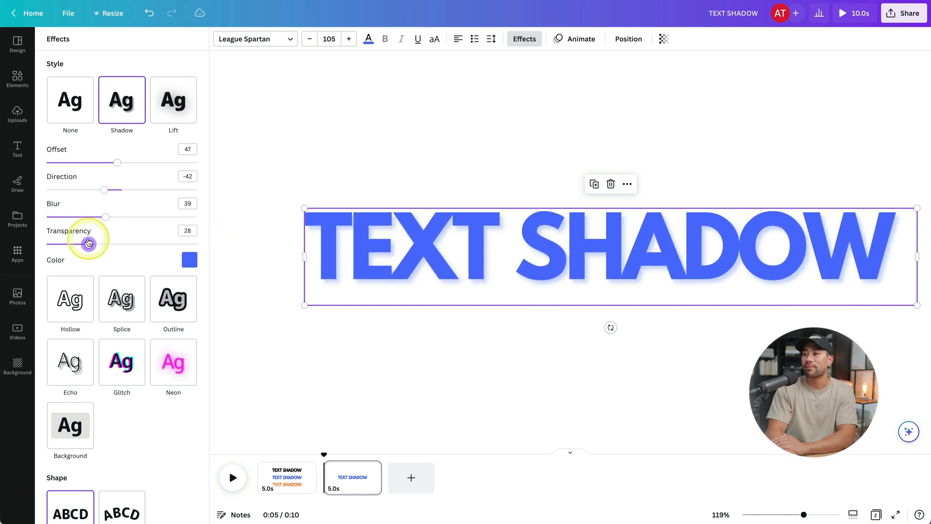
{"action": "left_click_drag", "start_coordinate": [88, 243], "coordinate": [172, 243]}
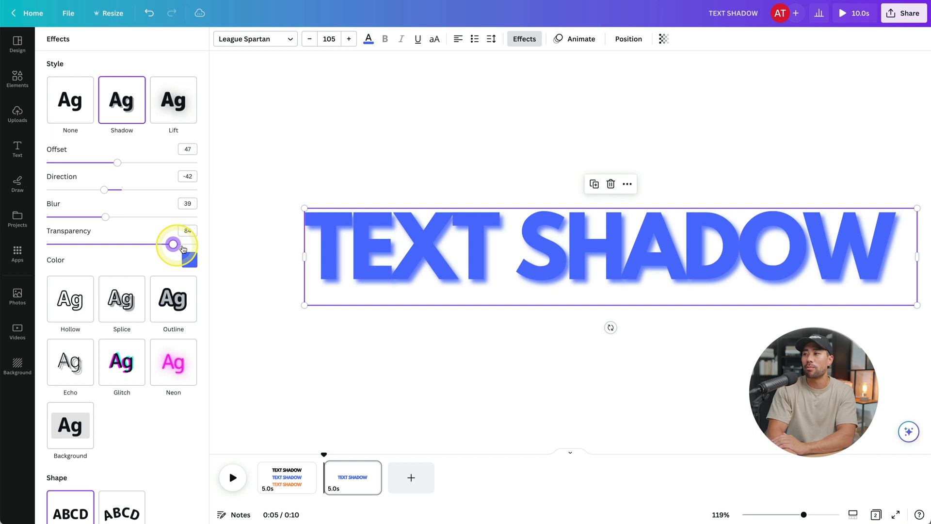
{"action": "left_click_drag", "start_coordinate": [172, 244], "coordinate": [199, 244]}
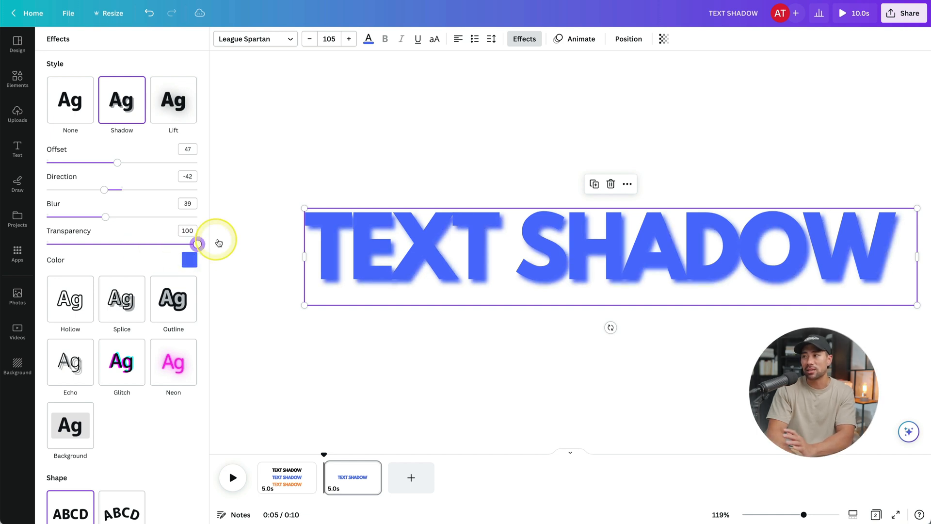
{"action": "left_click_drag", "start_coordinate": [198, 244], "coordinate": [131, 244]}
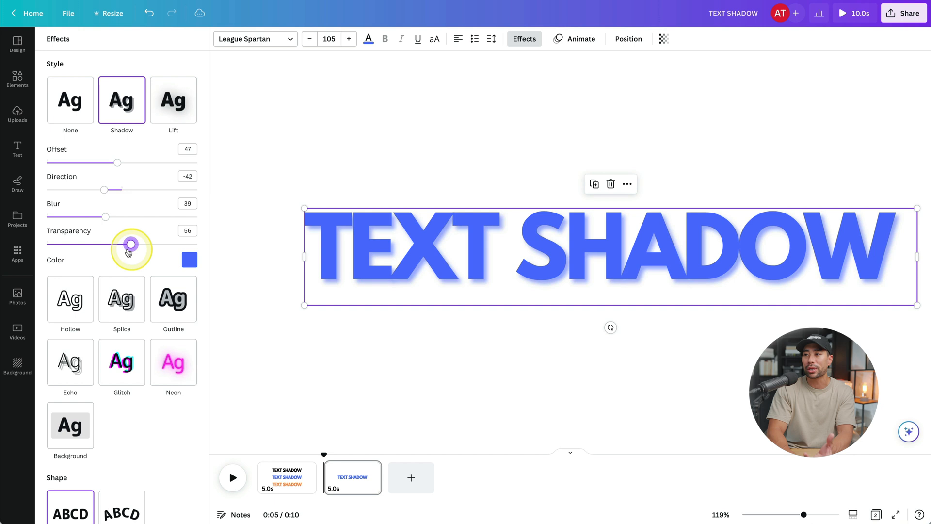
{"action": "left_click_drag", "start_coordinate": [131, 244], "coordinate": [47, 244]}
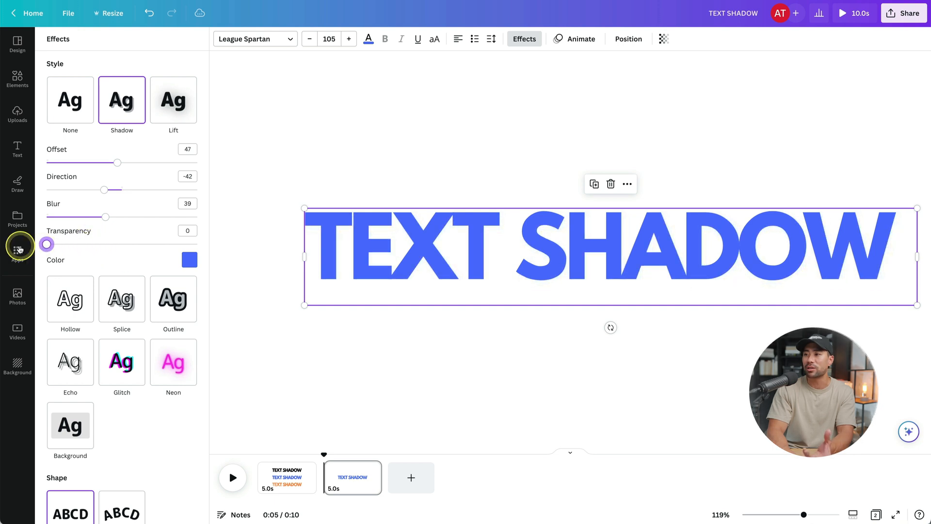
{"action": "left_click_drag", "start_coordinate": [47, 243], "coordinate": [118, 243]}
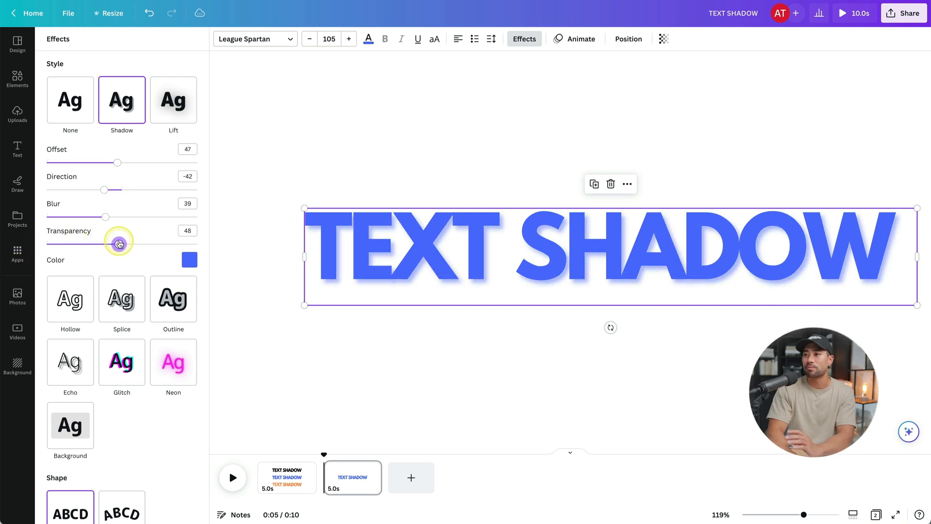
{"action": "left_click_drag", "start_coordinate": [117, 243], "coordinate": [122, 243]}
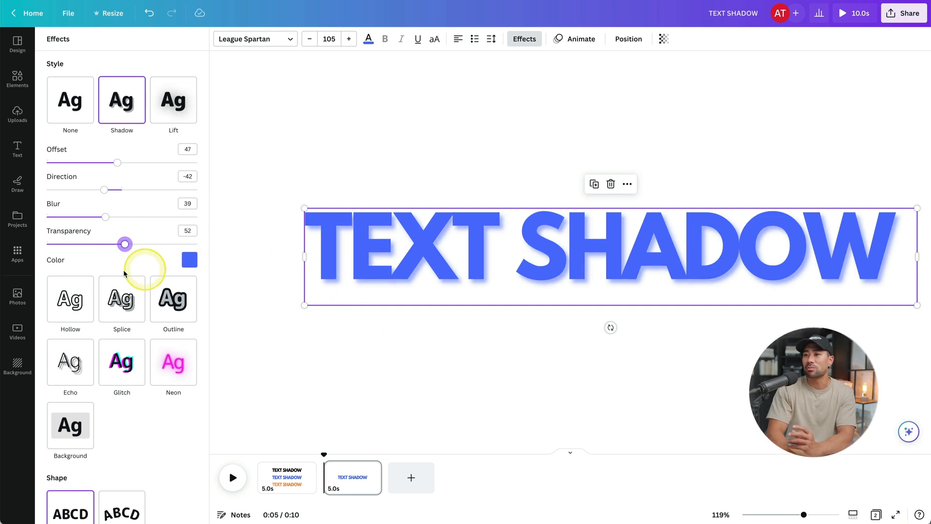
{"action": "left_click", "coordinate": [18, 148]}
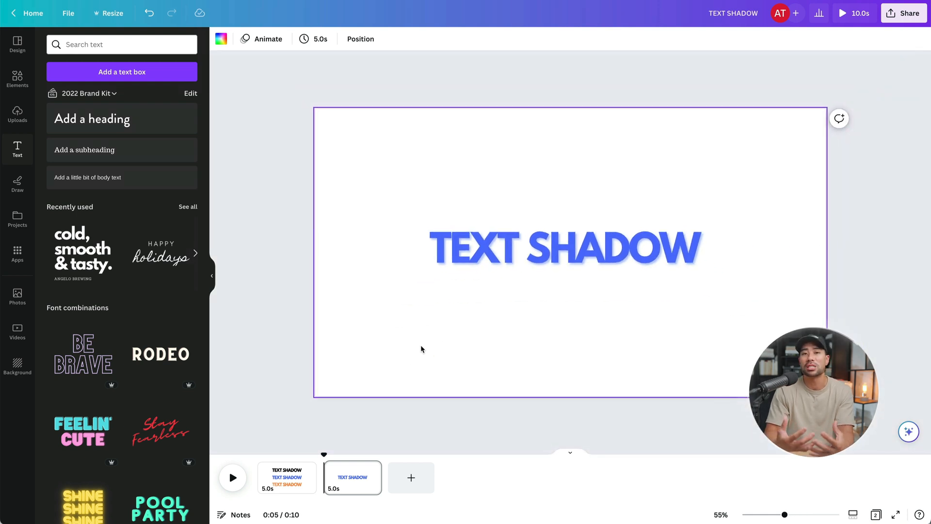
Select the TEXT SHADOW heading and bring up its shadow settings in Effects
{"action": "left_click", "coordinate": [571, 246]}
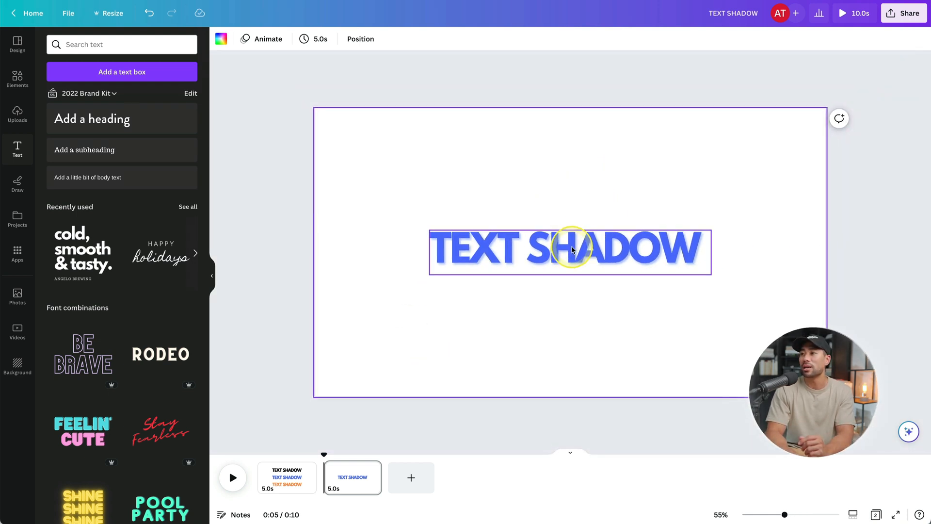
{"action": "left_click", "coordinate": [570, 249]}
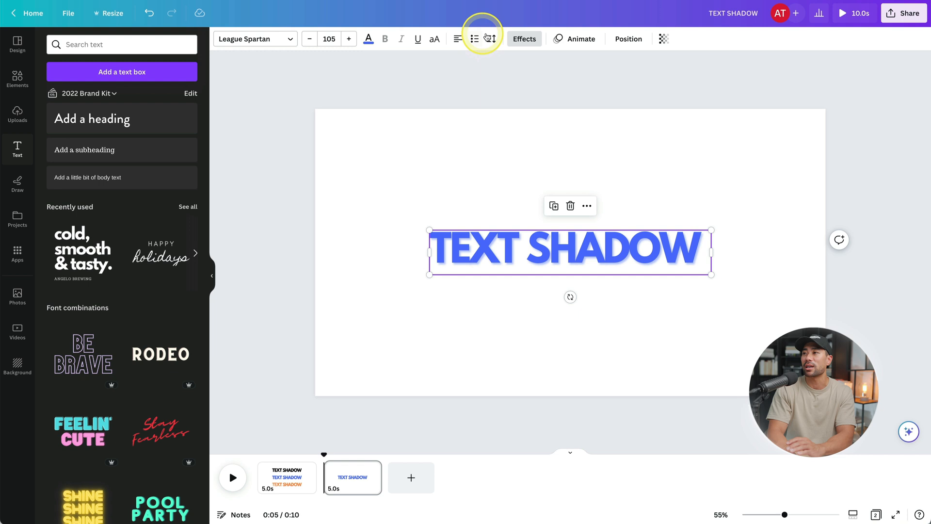
{"action": "left_click", "coordinate": [523, 39]}
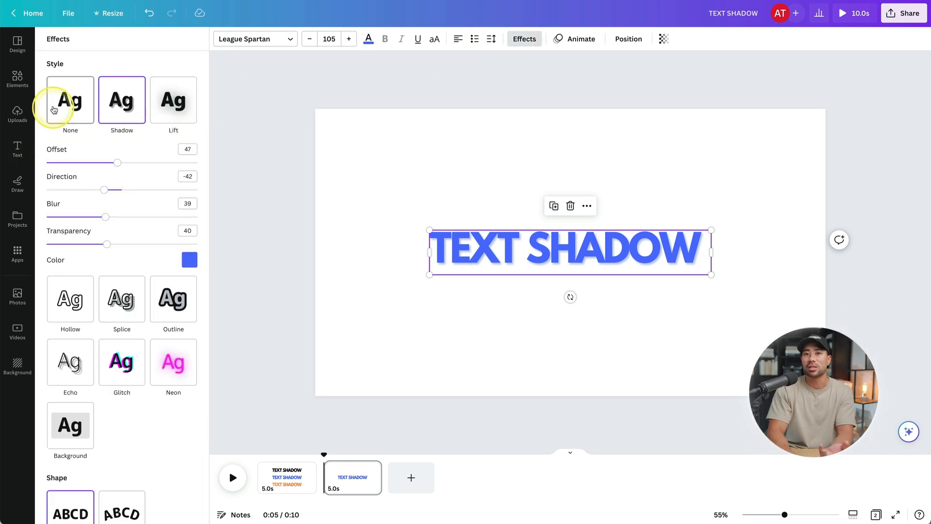
{"action": "scroll", "scroll_direction": "down", "scroll_amount": 3}
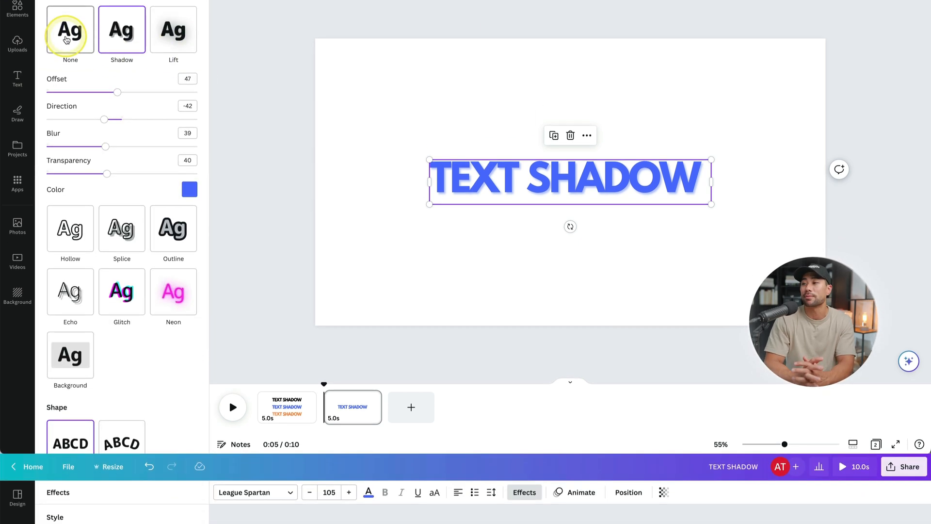